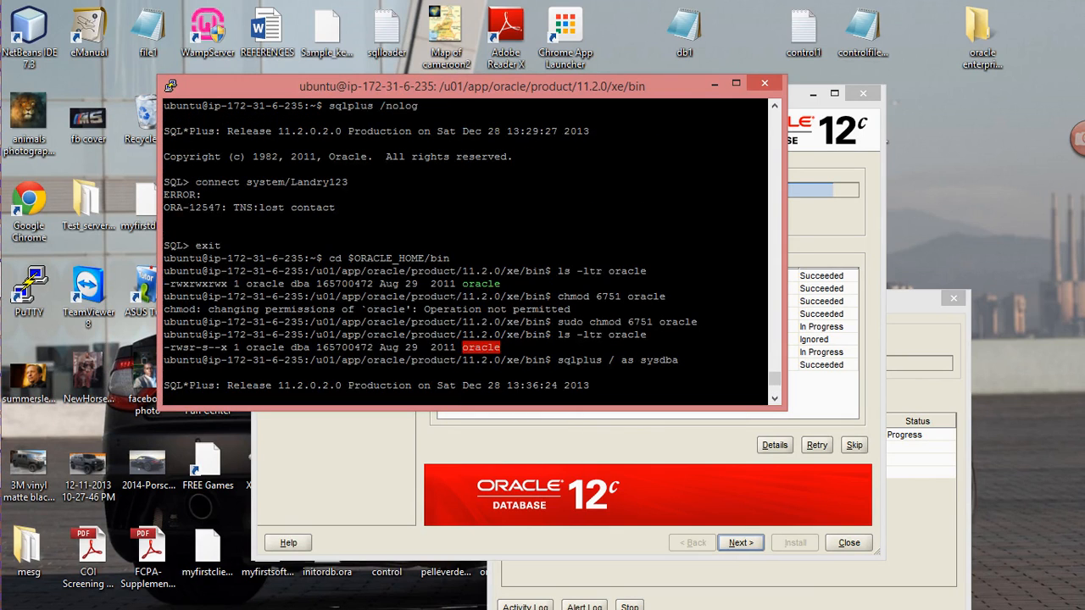
Step: Show the earlier rlwrap sqlplus sysdba attempt failing with ORA-12547: TNS:lost contact
key("Return")
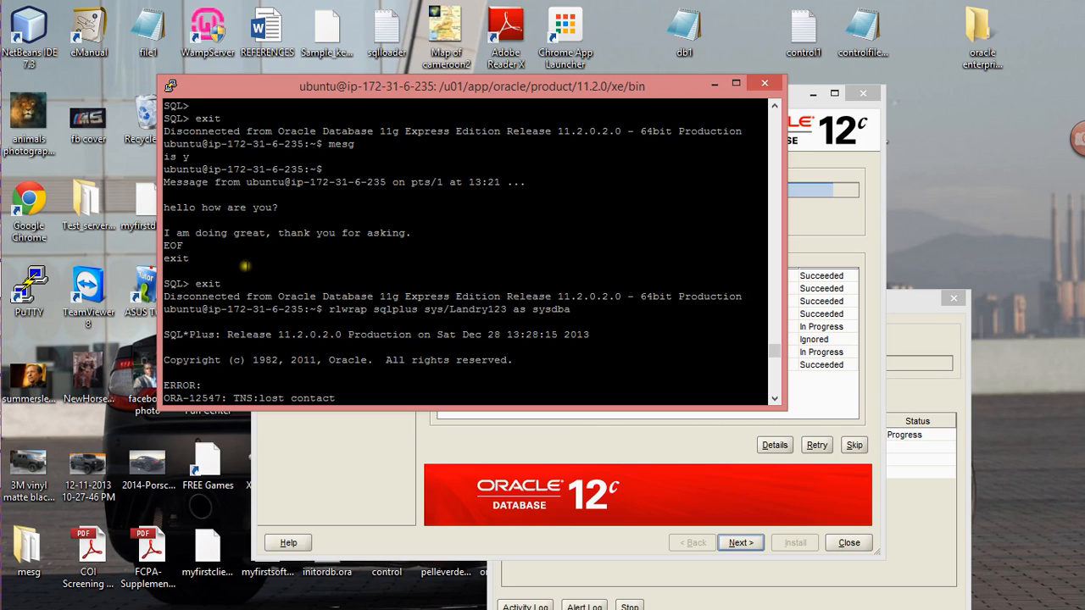
mouse_move(353, 292)
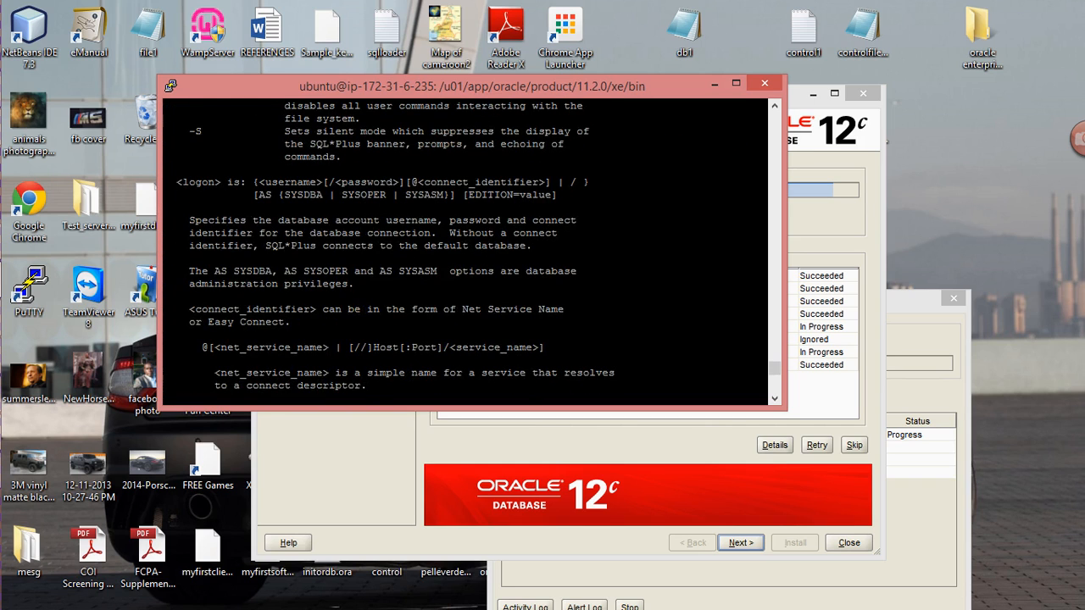
Step: Scroll down past the sqlplus usage text to the chmod 6751 output and type 'shut'
scroll("down", 3)
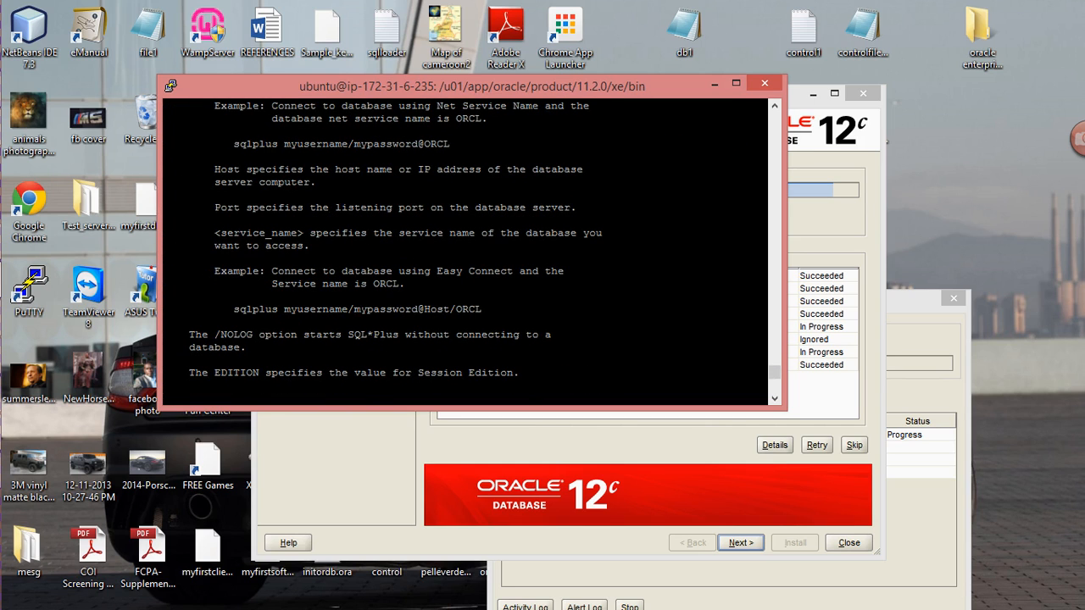
type("shut")
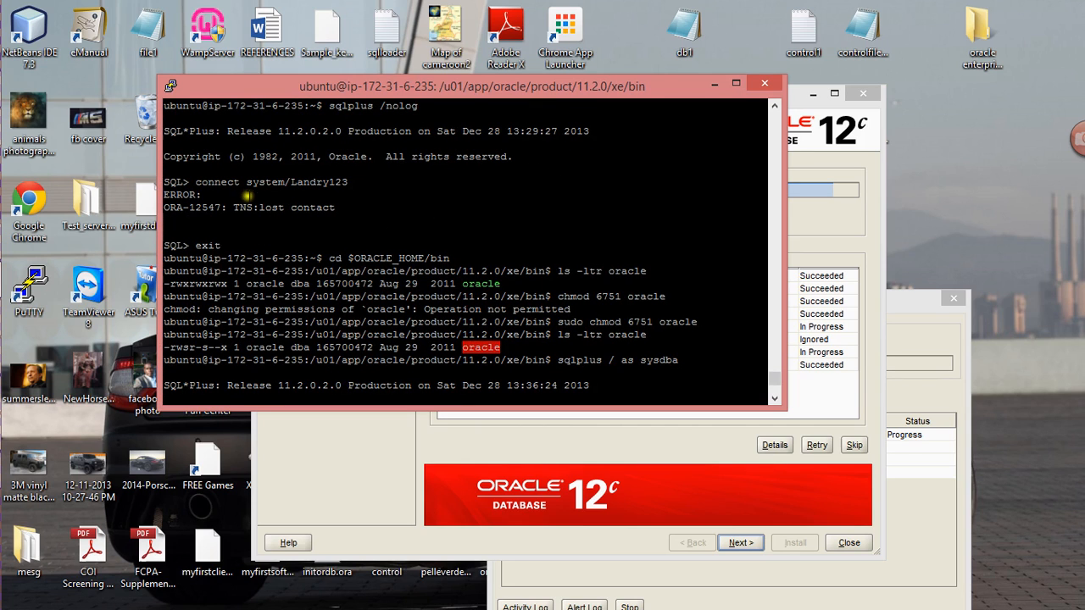
mouse_move(286, 214)
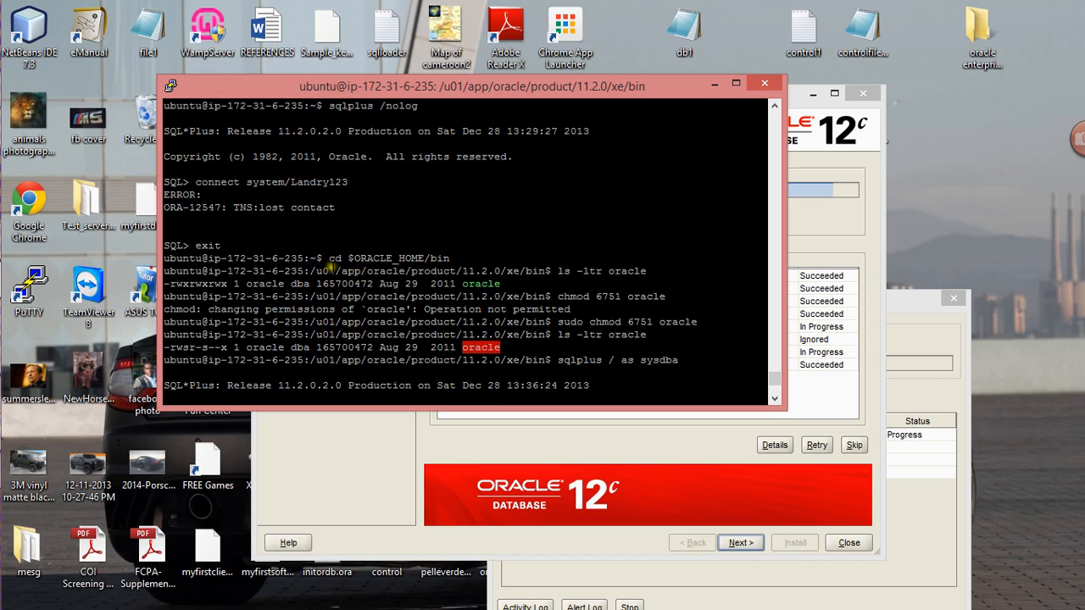
mouse_move(425, 269)
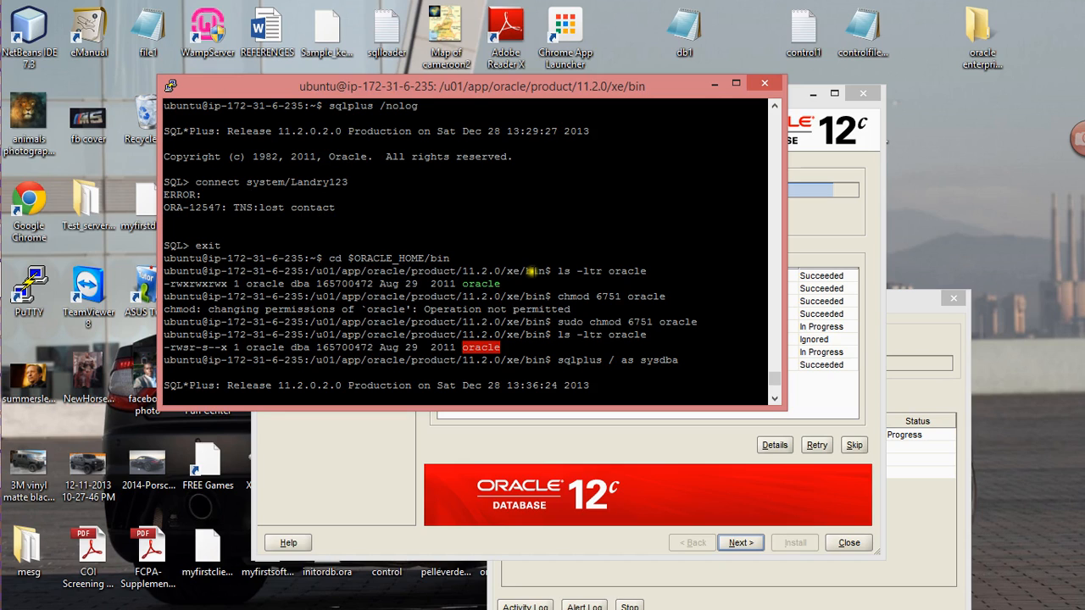
mouse_move(568, 271)
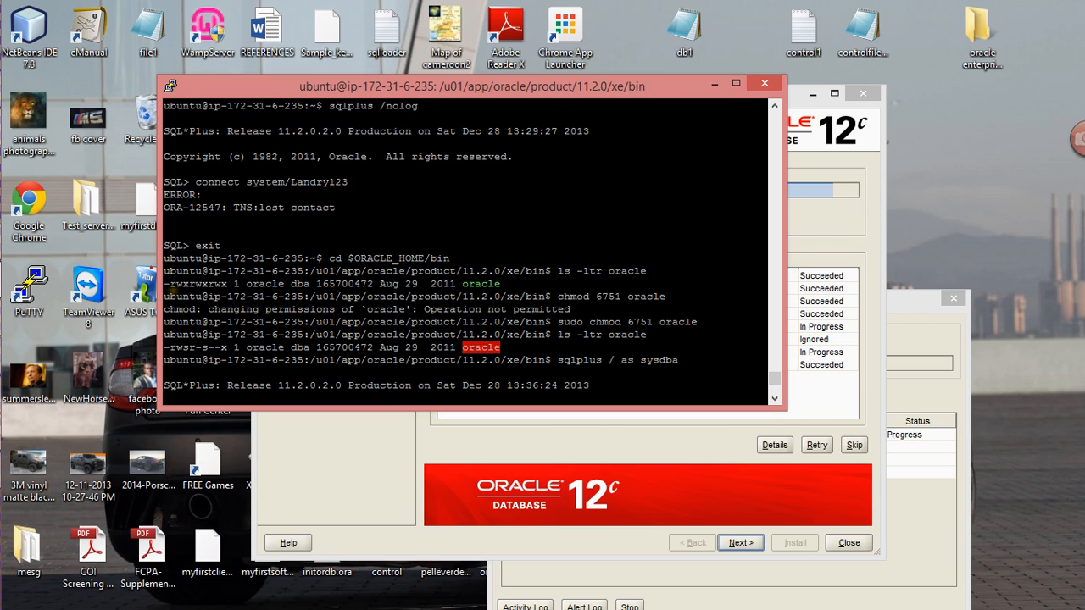
mouse_move(173, 285)
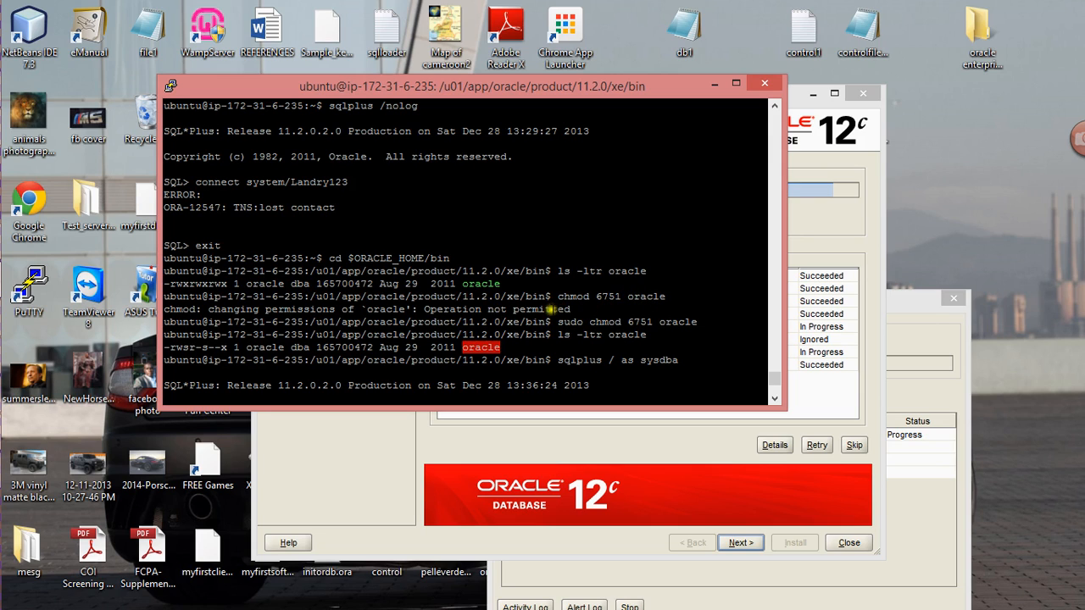
mouse_move(547, 311)
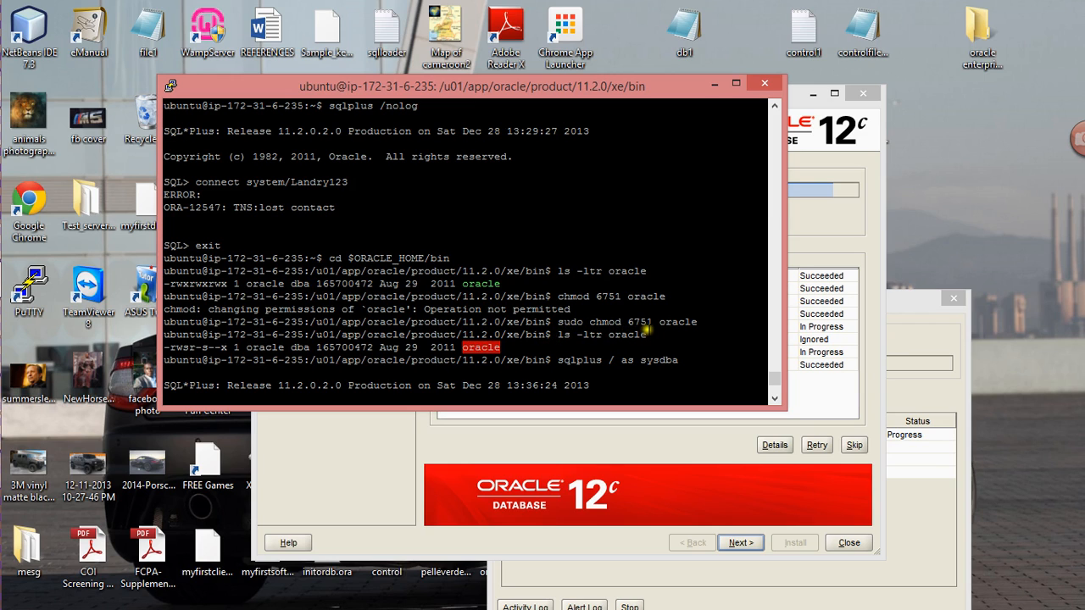
mouse_move(593, 334)
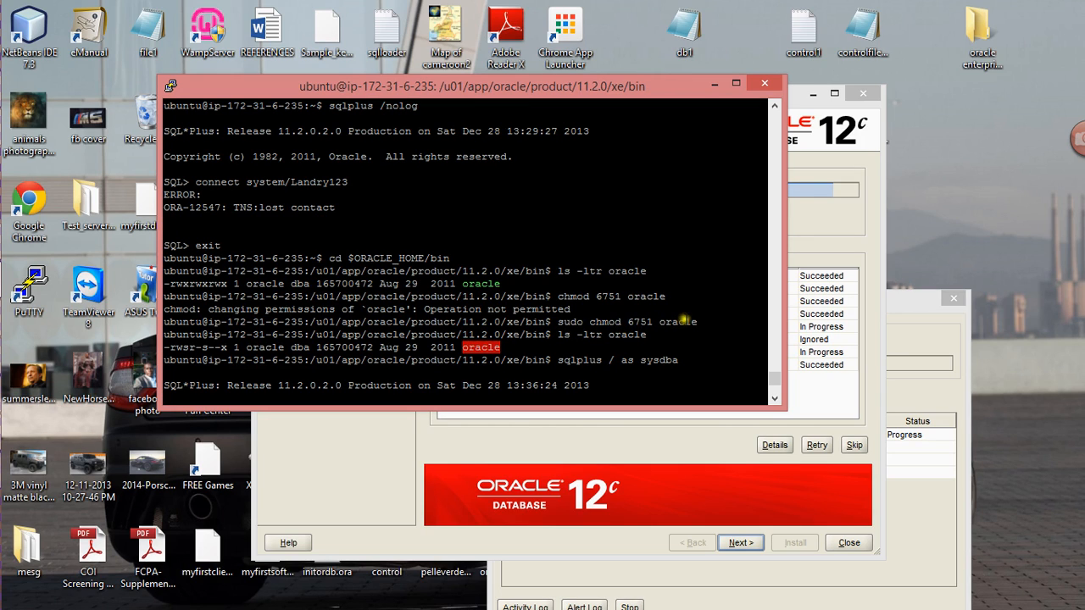
mouse_move(226, 339)
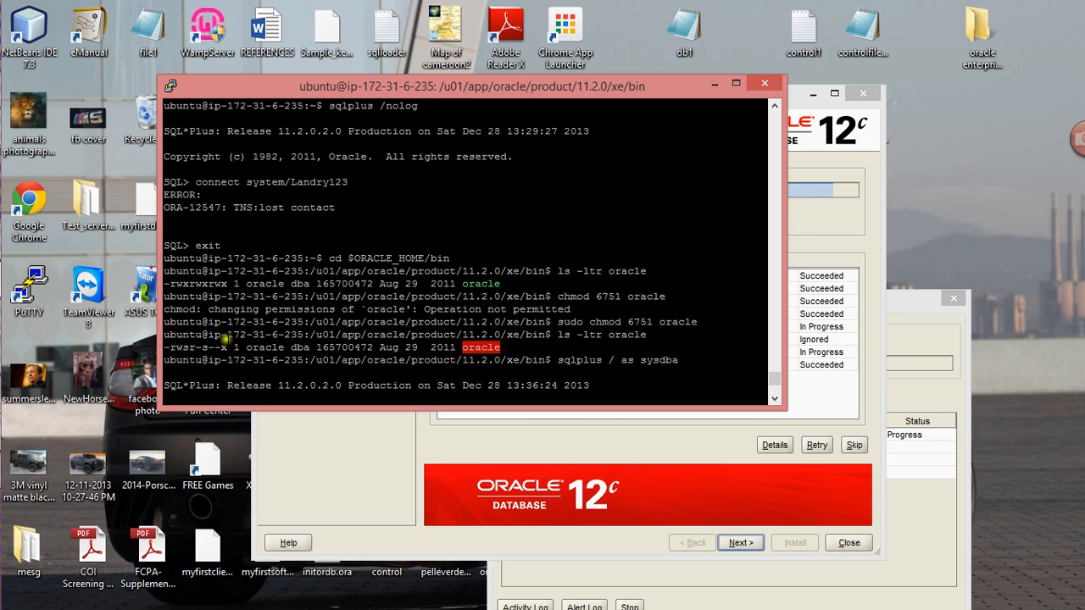
mouse_move(569, 337)
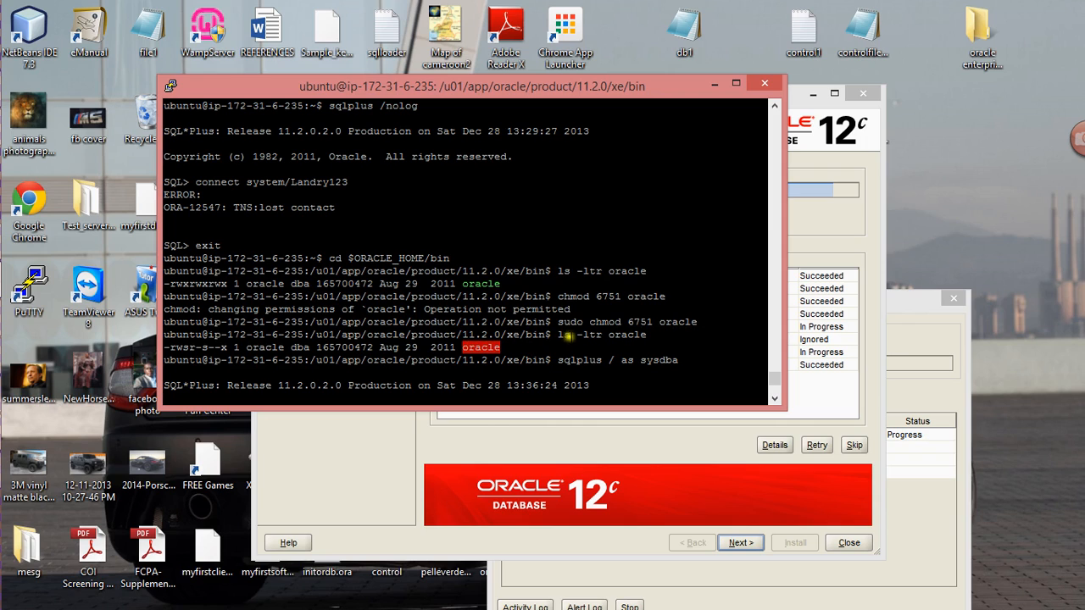
mouse_move(601, 339)
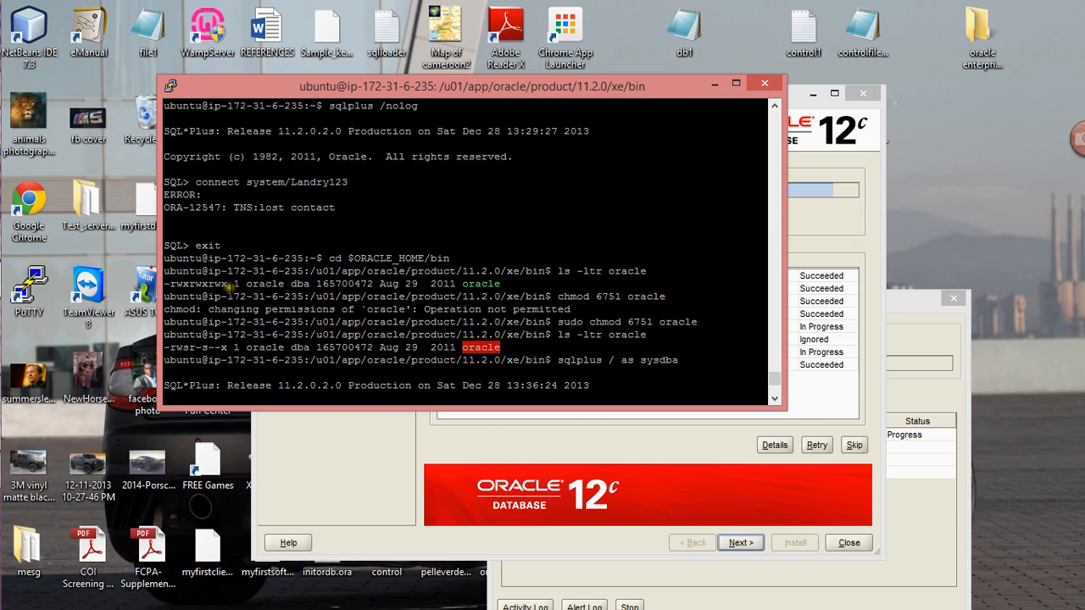
mouse_move(173, 347)
type("system")
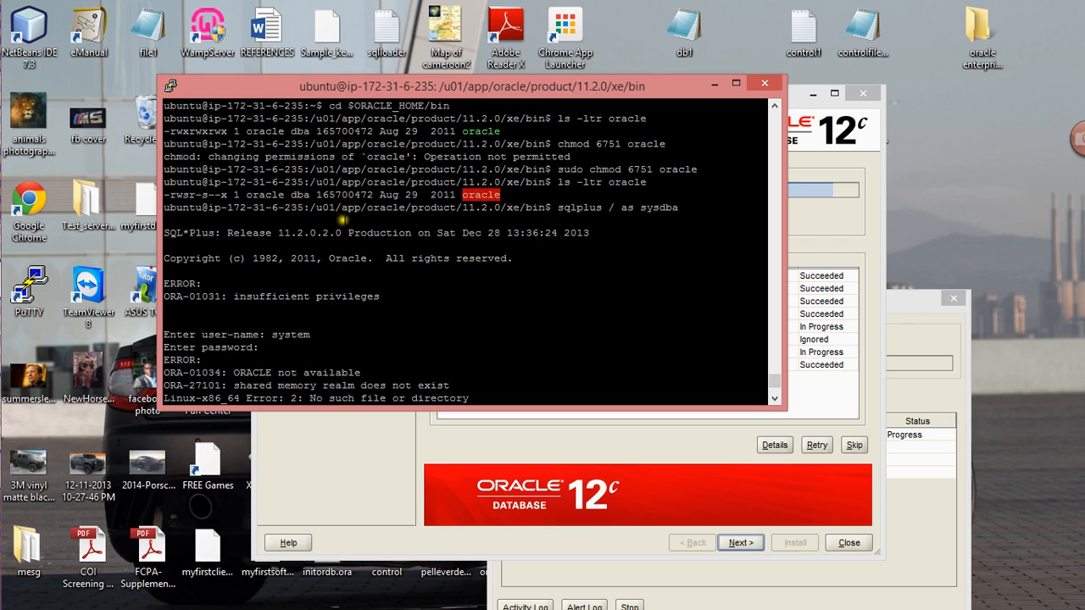
mouse_move(513, 194)
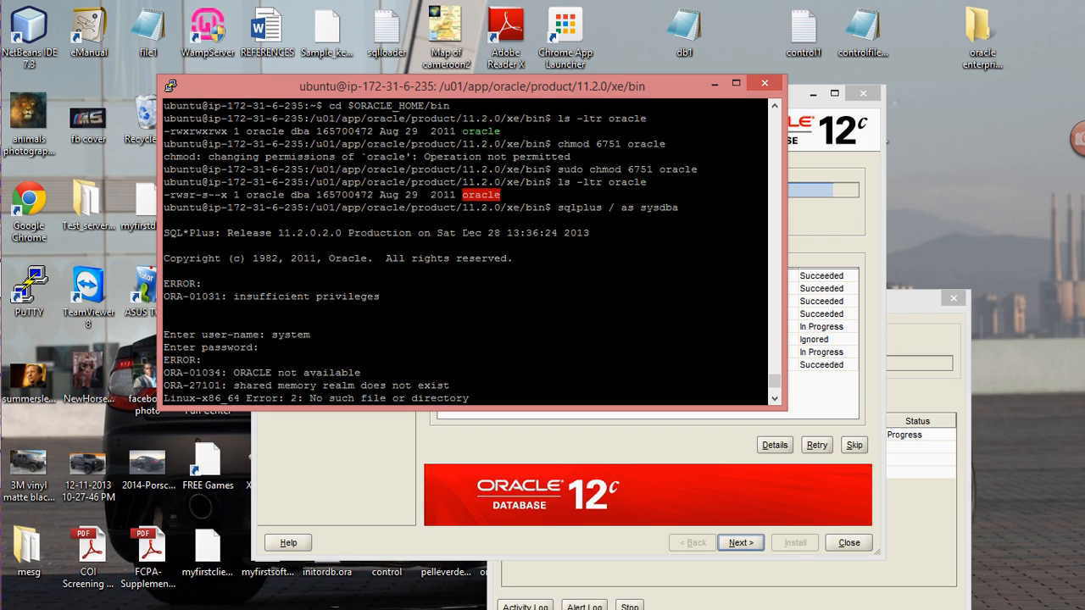
Step: Type 'shut' at the SQL> prompt of the sysdba session connected to the idle instance
type("shut")
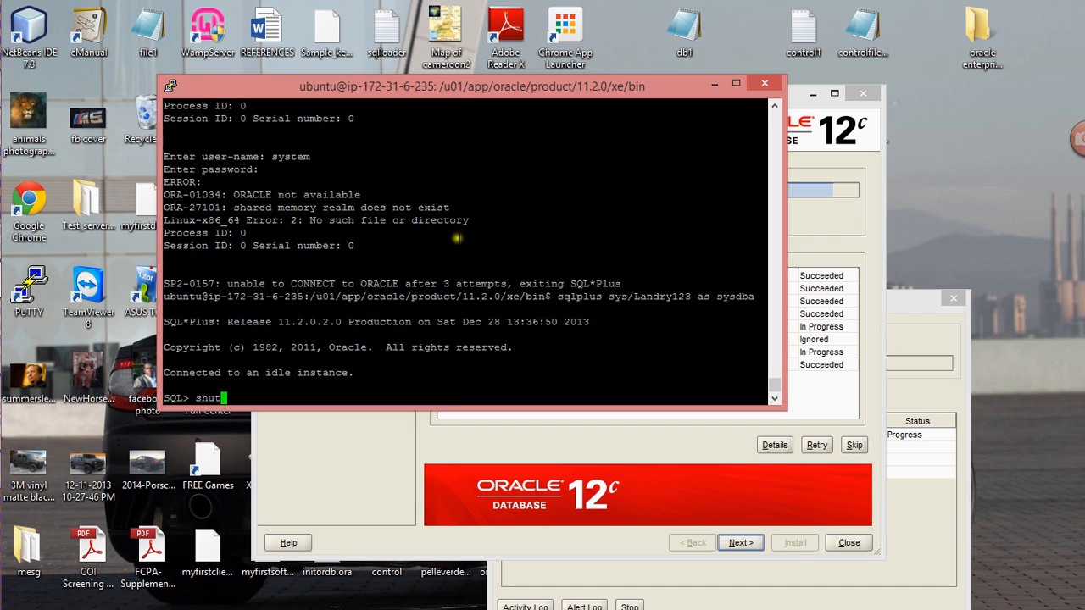